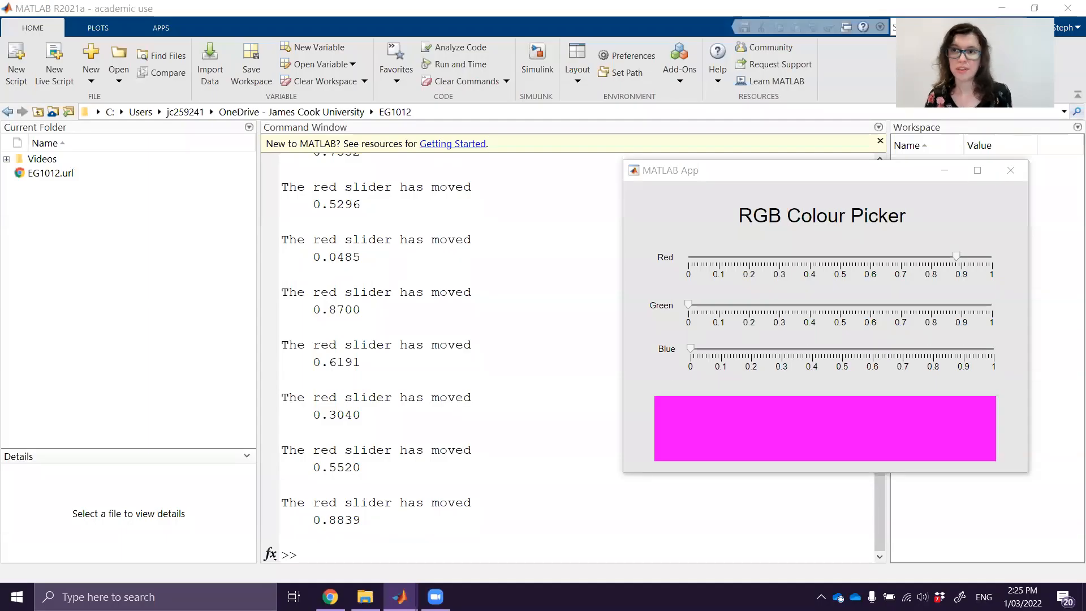
{"action": "mouse_move", "coordinate": [925, 359]}
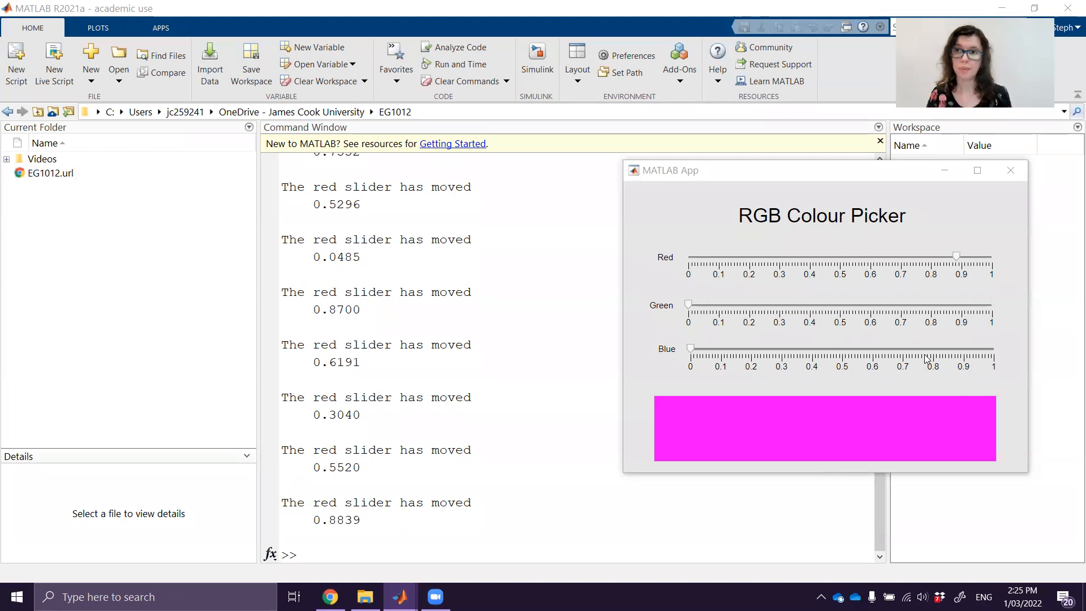
Drag a slider in the running RGB Colour Picker to try it out.
{"action": "left_click_drag", "start_coordinate": [956, 257], "coordinate": [816, 257]}
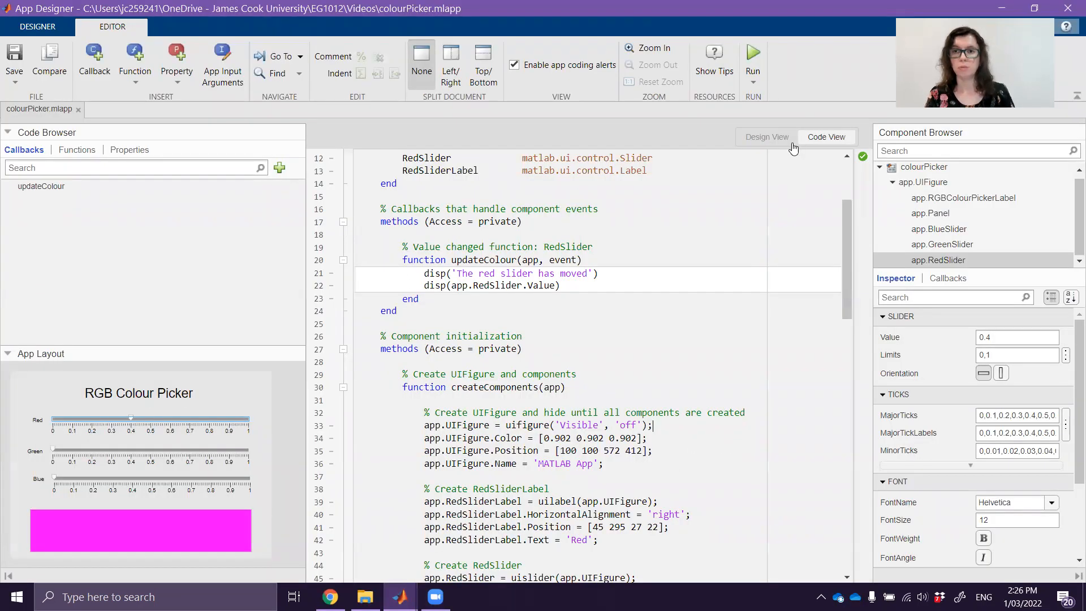
Set GreenSlider's ValueChangedFcn to the shared updateColour function in Design View.
{"action": "left_click", "coordinate": [766, 136]}
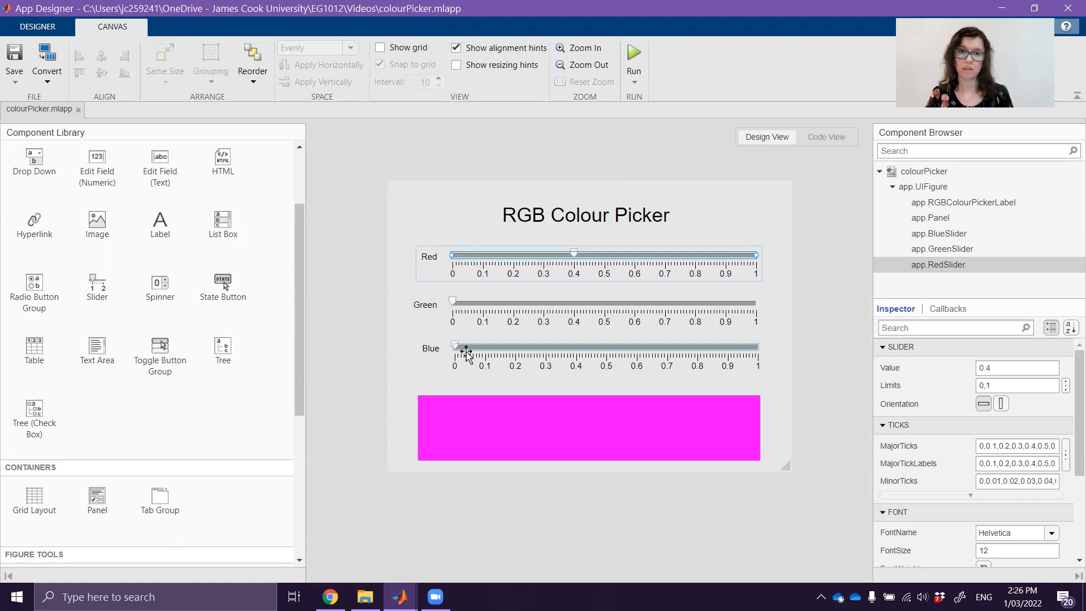
{"action": "left_click", "coordinate": [513, 304]}
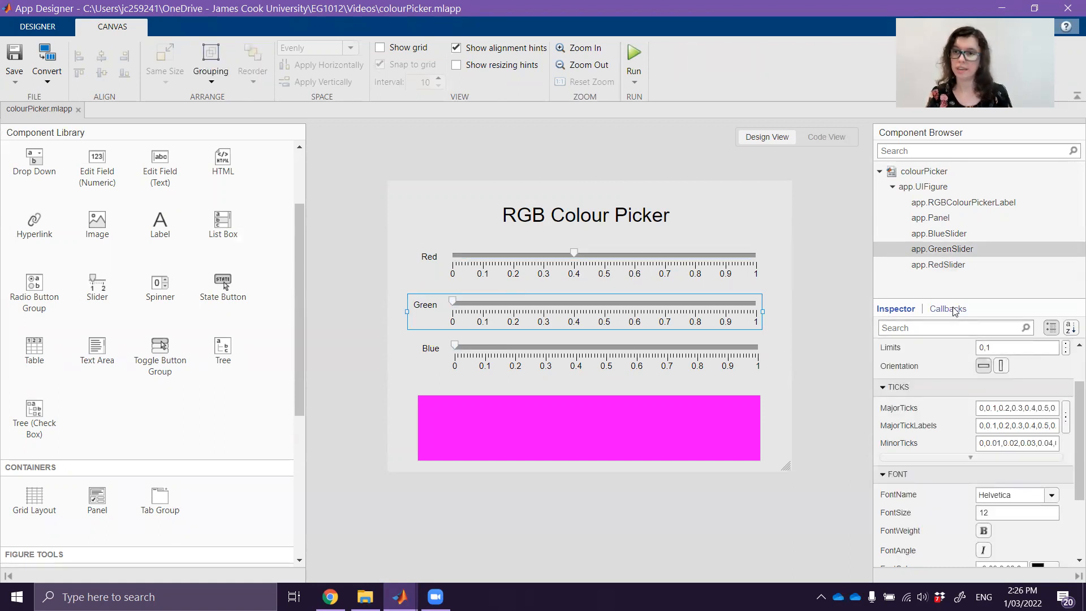
{"action": "left_click", "coordinate": [945, 307]}
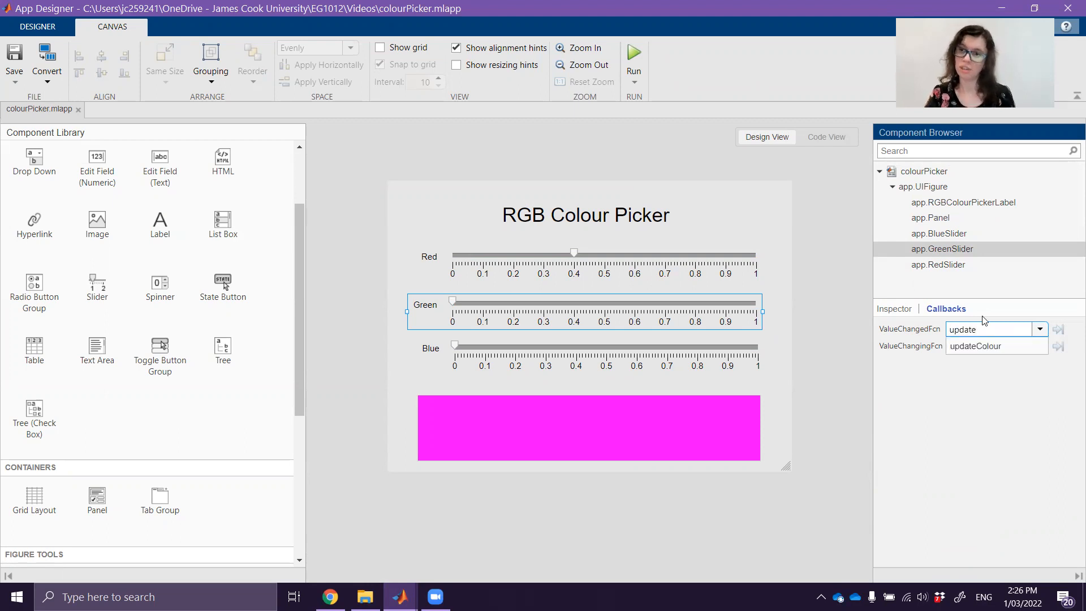
{"action": "type", "text": "updateColour"}
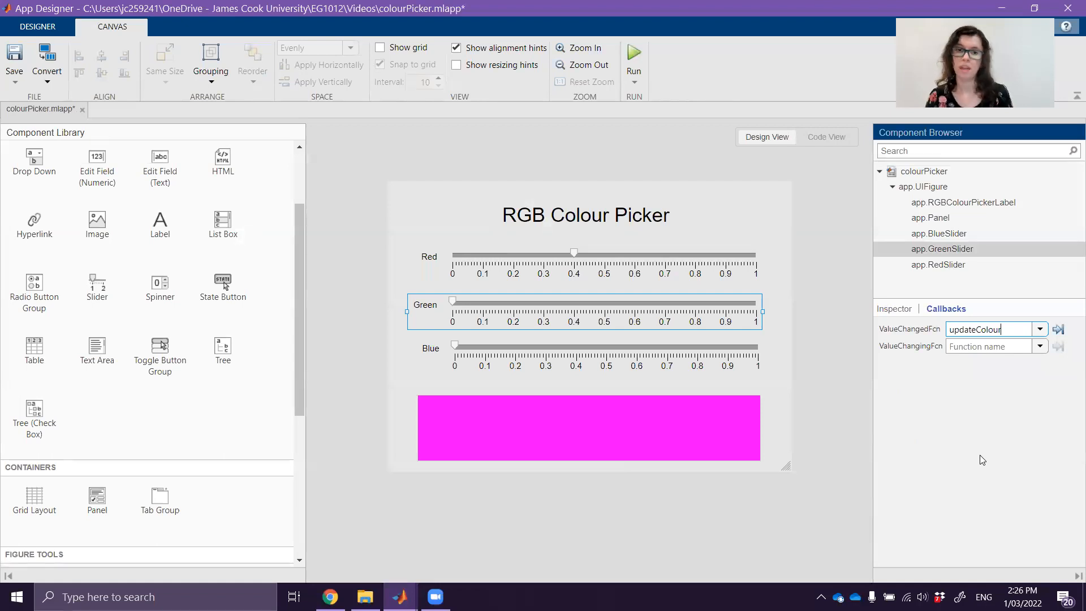
Set BlueSlider's ValueChangedFcn to updateColour and jump to that function's code.
{"action": "left_click", "coordinate": [939, 233]}
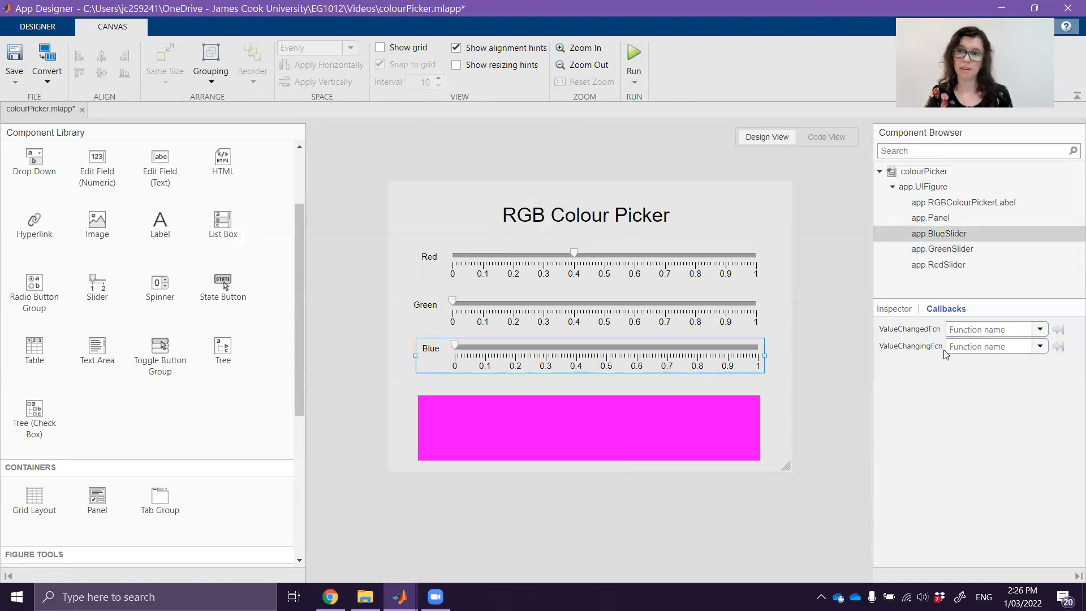
{"action": "left_click", "coordinate": [991, 329]}
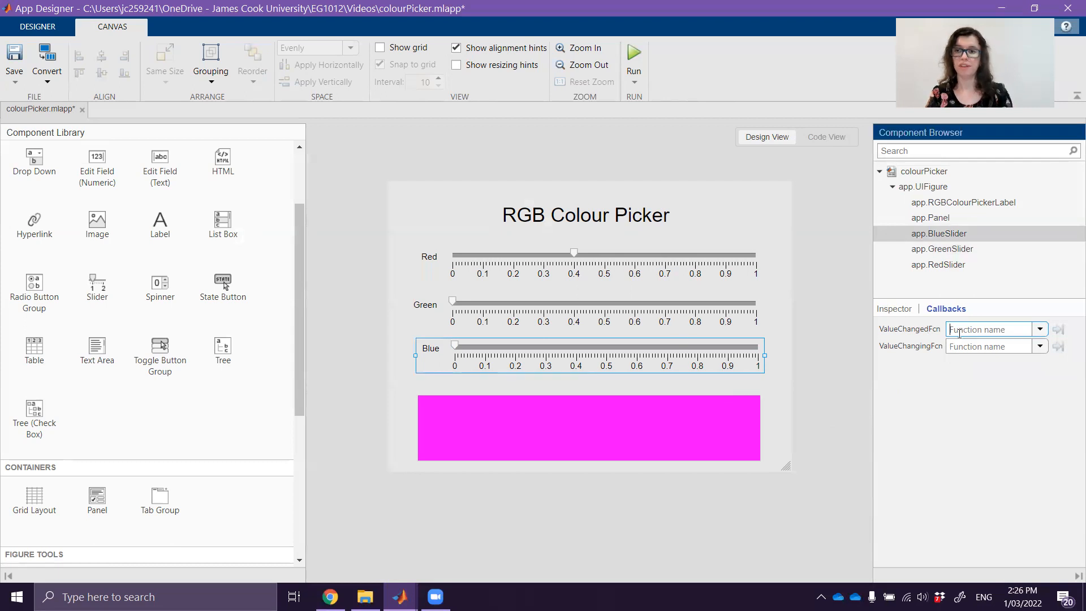
{"action": "type", "text": "u"}
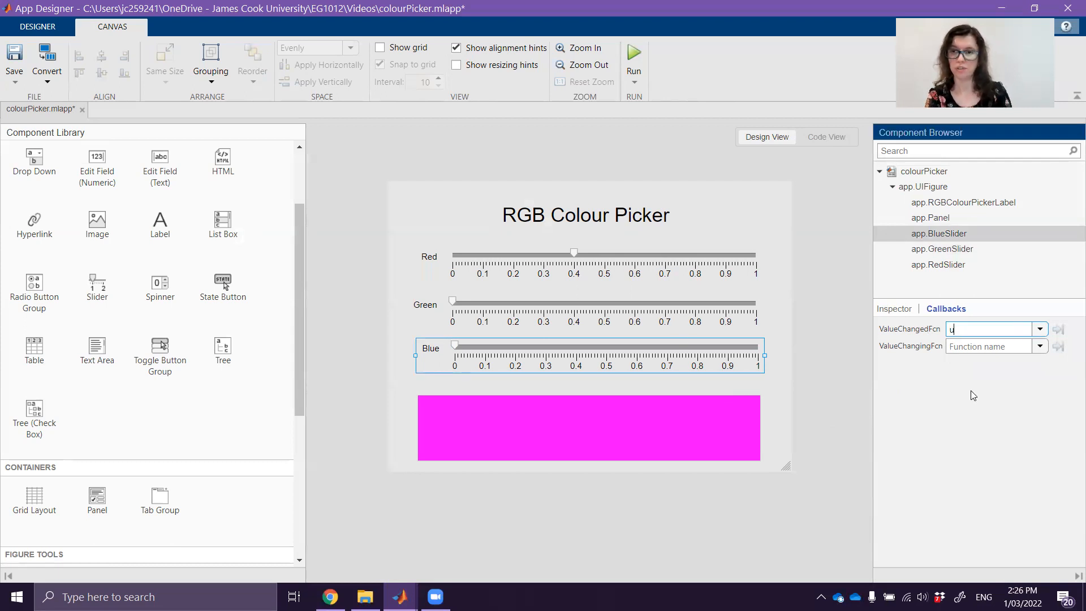
{"action": "type", "text": "pdateColour"}
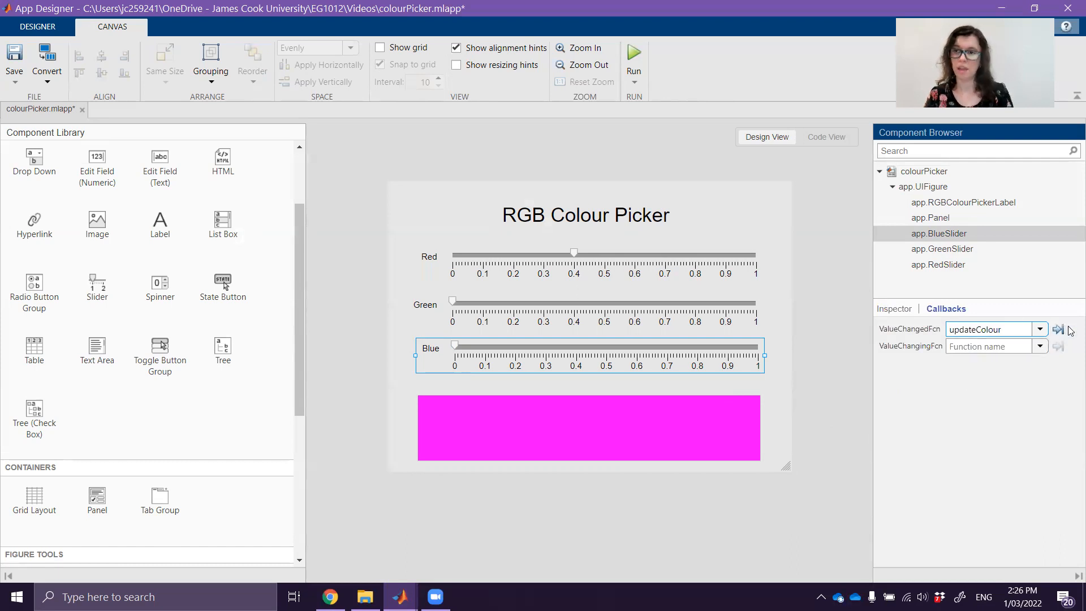
{"action": "left_click", "coordinate": [826, 137]}
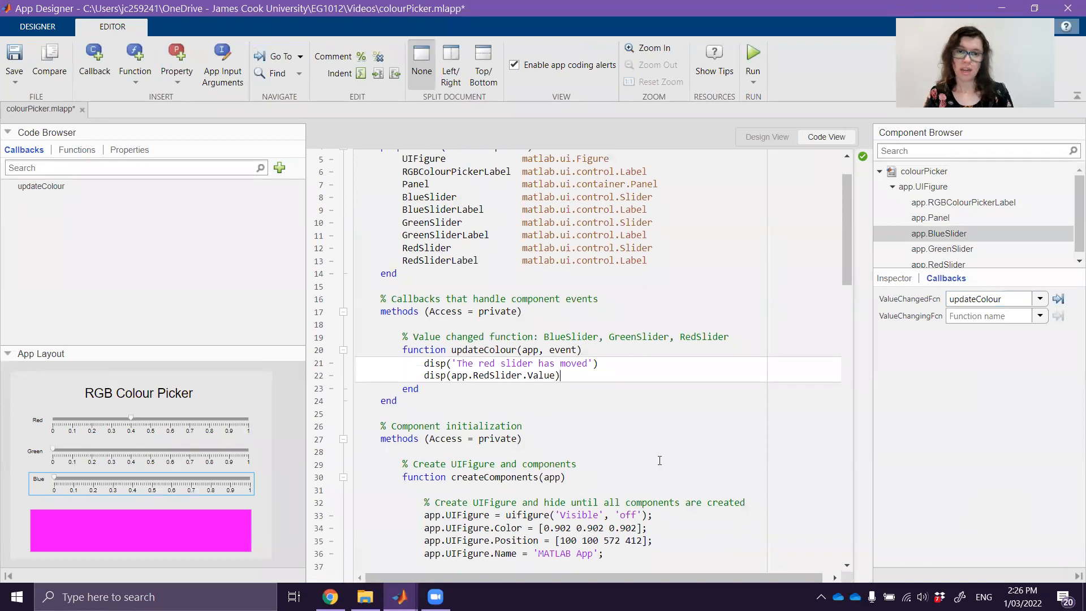
{"action": "scroll", "scroll_direction": "down", "scroll_amount": 3}
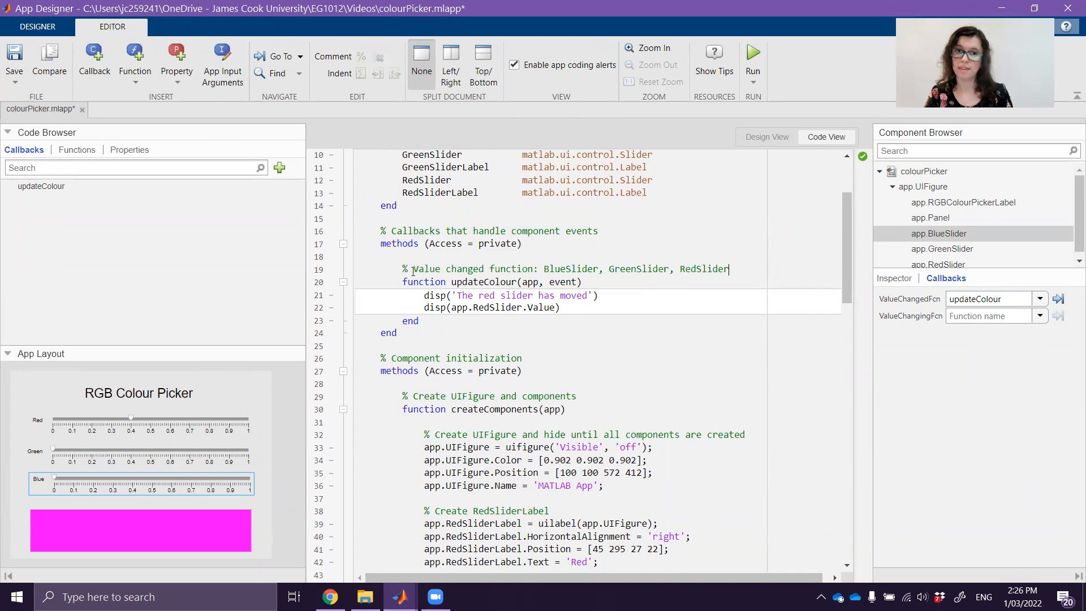
{"action": "double_click", "coordinate": [568, 269]}
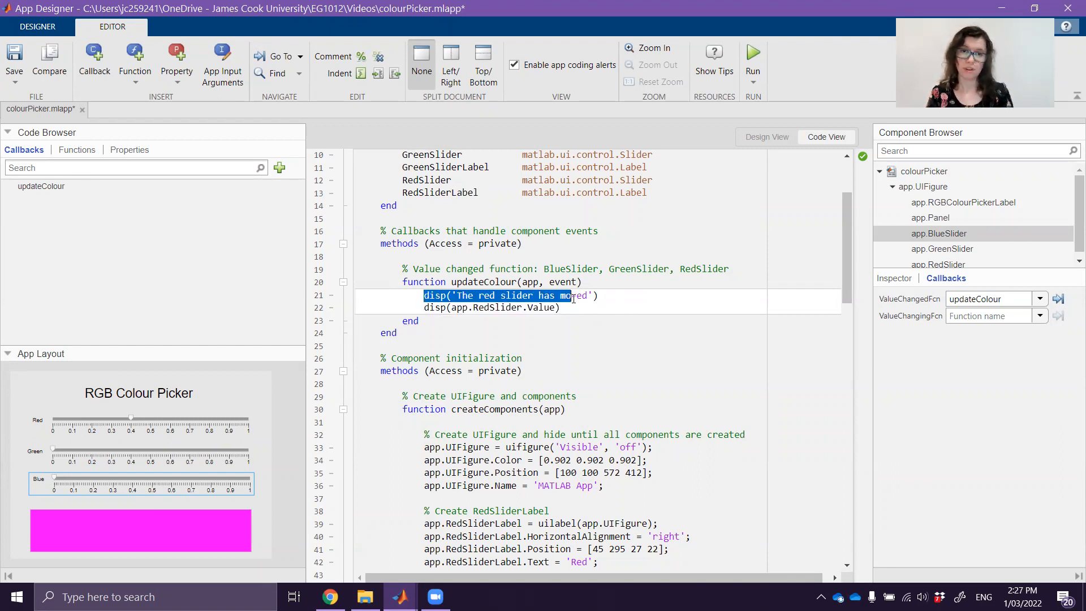
Add disp calls printing 'Red', 'Green', 'Blue' labels with each slider's Value in updateColour.
{"action": "type", "text": "disp"}
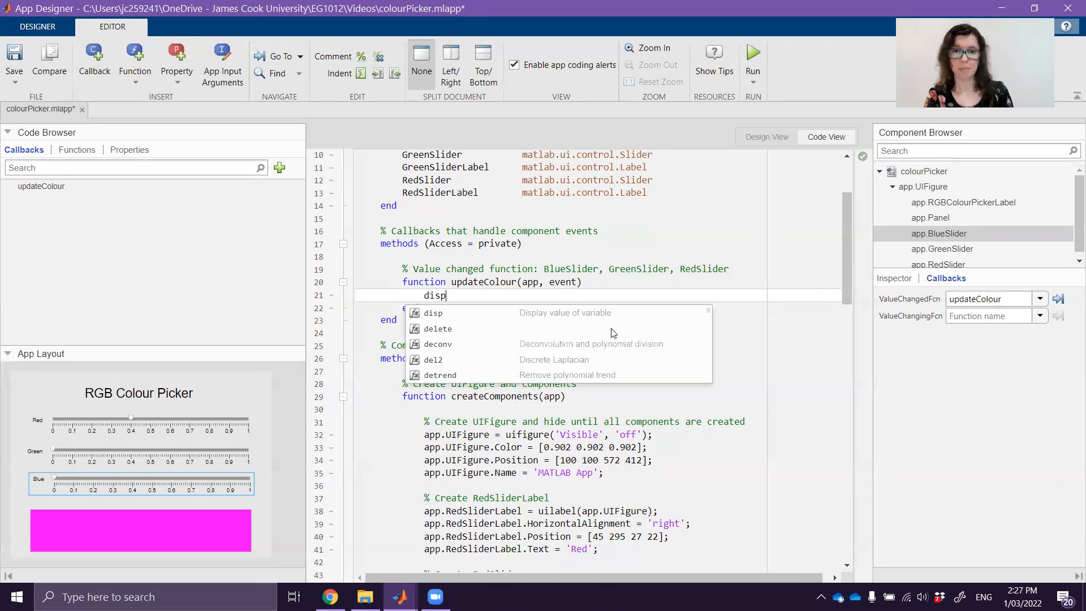
{"action": "type", "text": "('R'"}
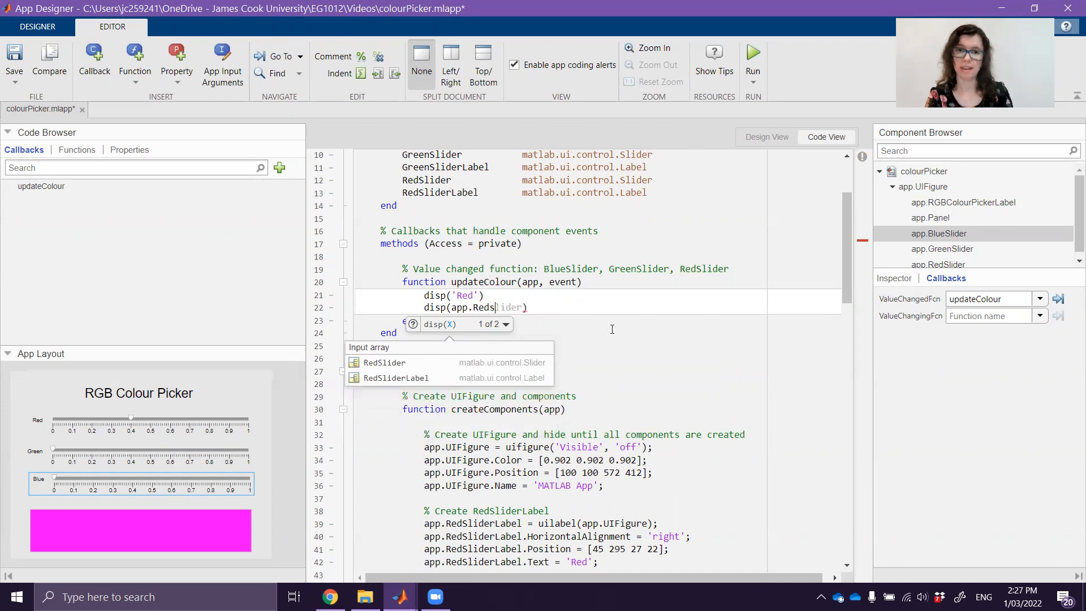
{"action": "type", "text": "RedSlider.Value"}
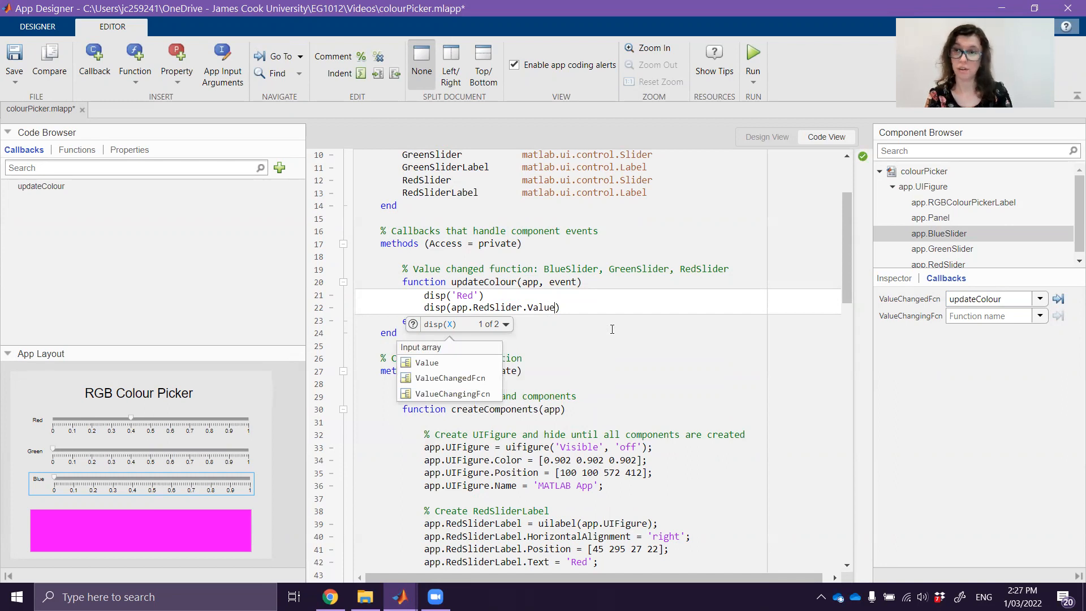
{"action": "type", "text": "dip"}
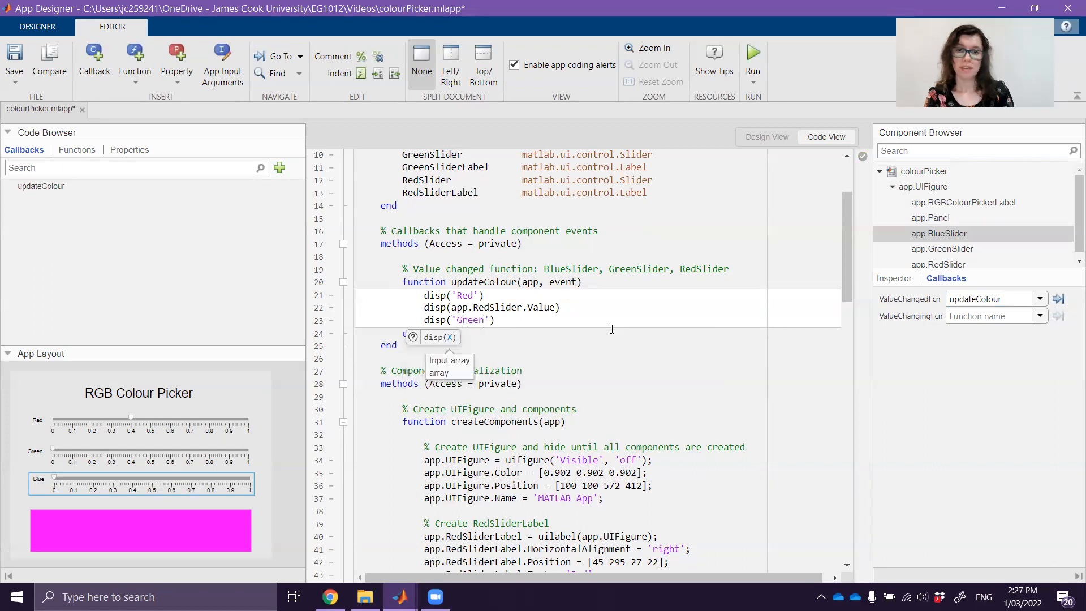
{"action": "type", "text": "disp('')"}
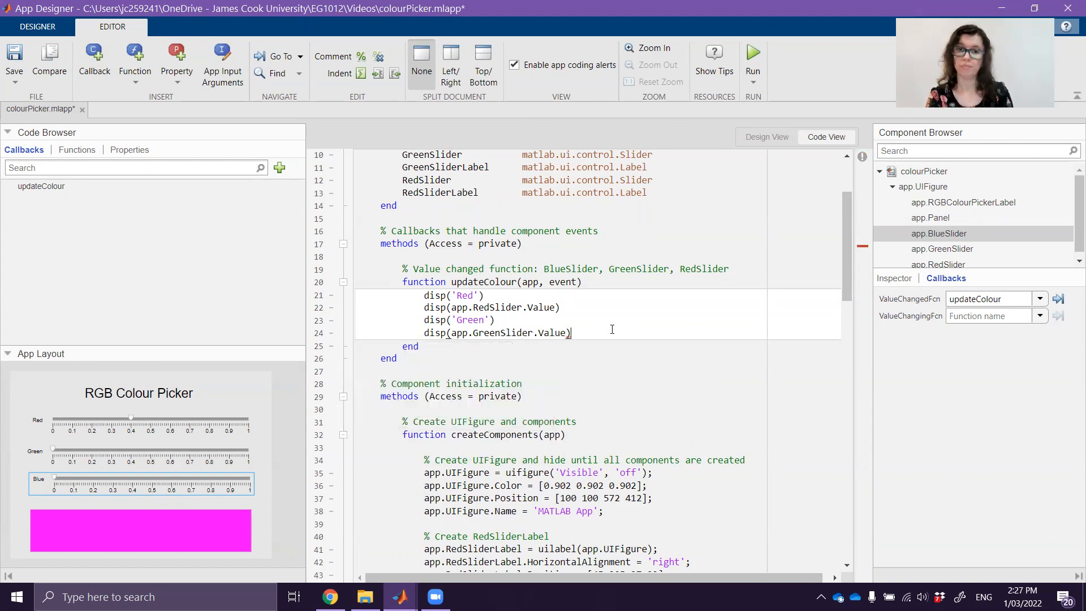
{"action": "type", "text": "disp('B')"}
{"action": "type", "text": "disp(app.Blue"}
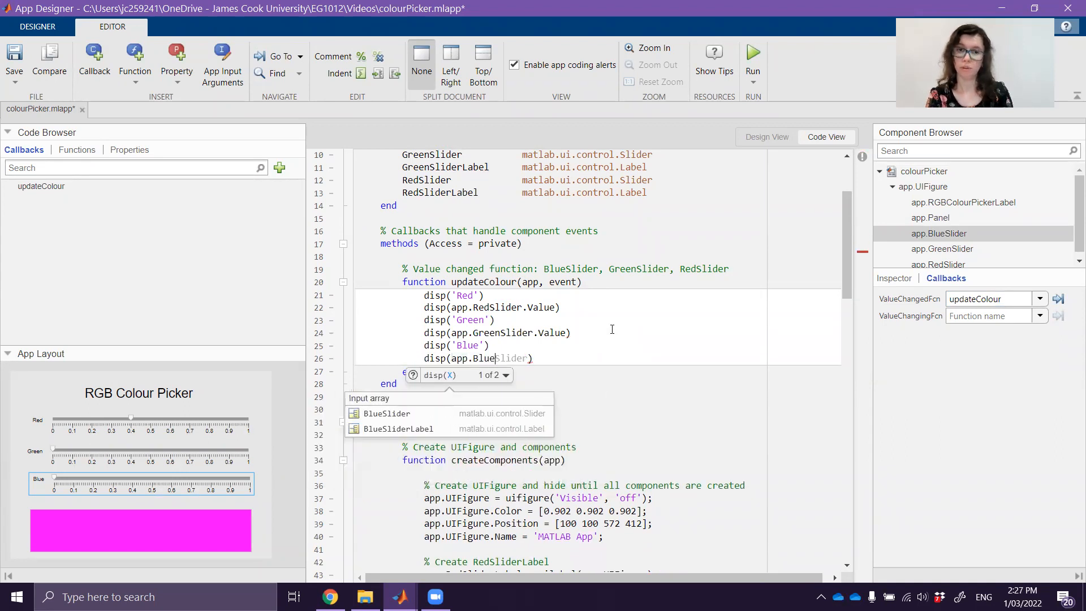
{"action": "type", "text": ".Value"}
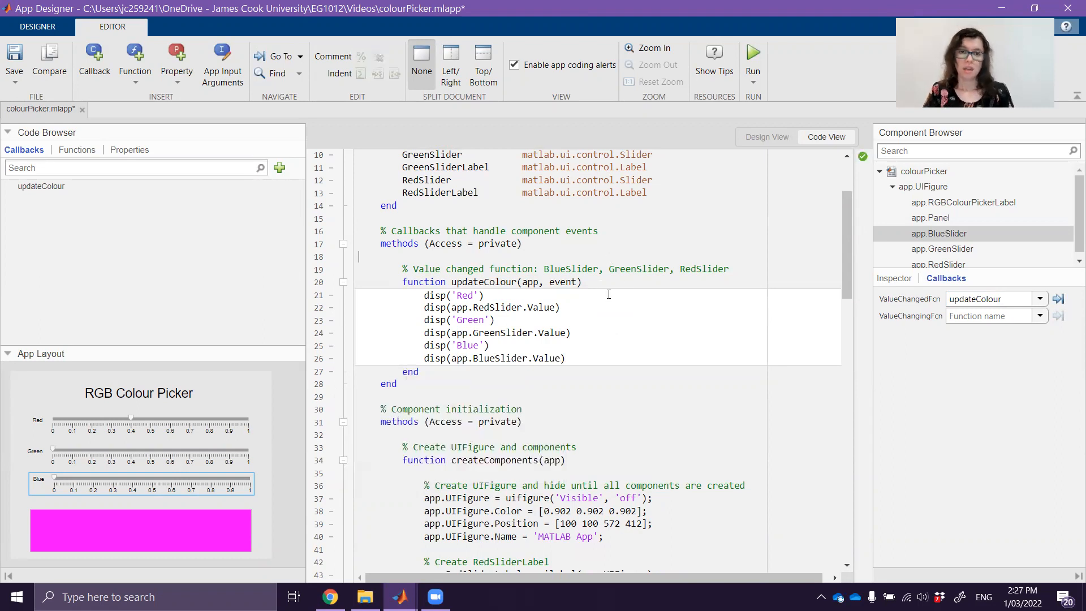
{"action": "mouse_move", "coordinate": [753, 52]}
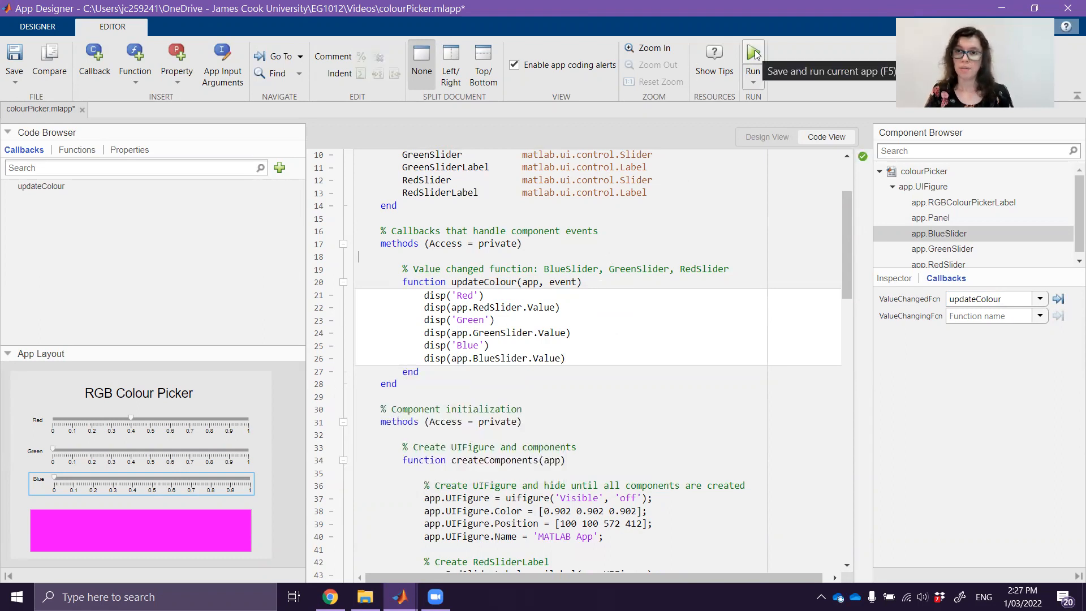
Save and run the app, positioning its window beside MATLAB's Command Window.
{"action": "left_click", "coordinate": [753, 52]}
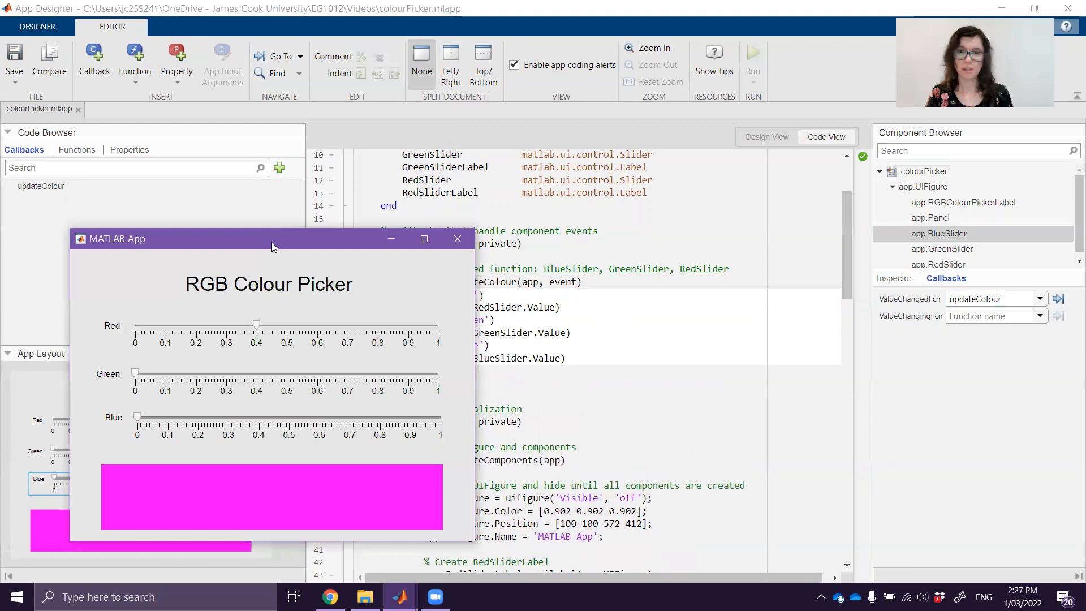
{"action": "left_click_drag", "start_coordinate": [271, 239], "coordinate": [714, 138]}
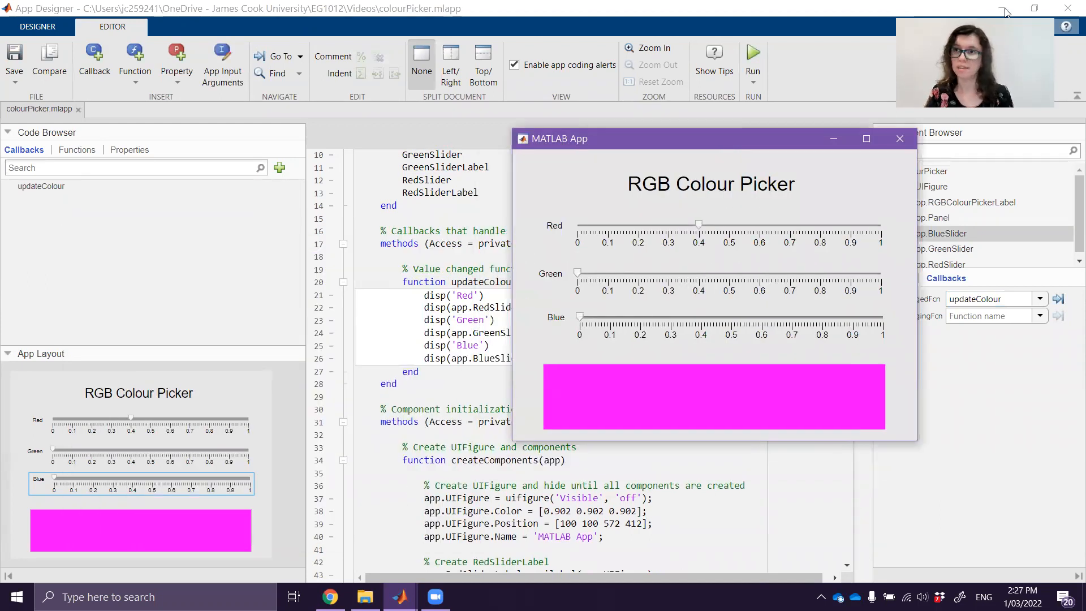
{"action": "left_click", "coordinate": [753, 56]}
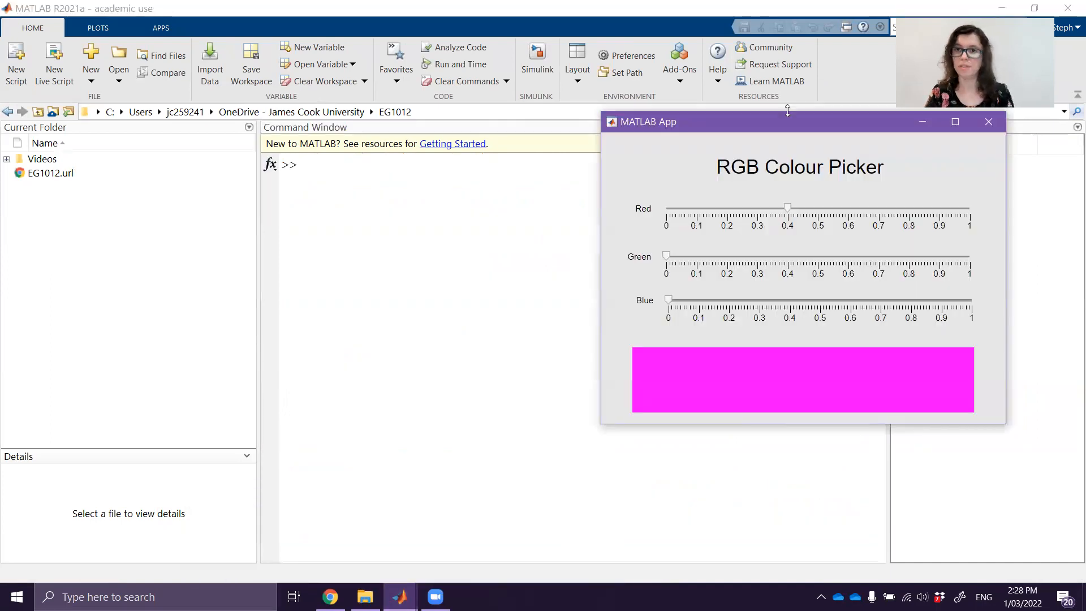
{"action": "left_click_drag", "start_coordinate": [648, 121], "coordinate": [599, 76]}
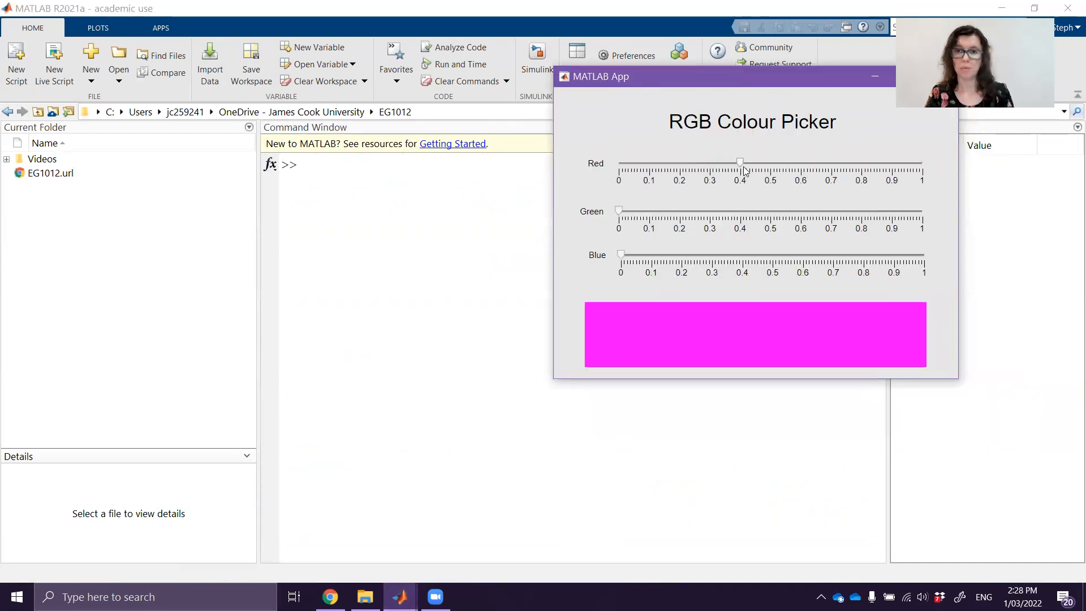
Drag the Red slider to about 0.29, 0.46, 0.18, 0.73 and 0.39, printing all three values.
{"action": "left_click_drag", "start_coordinate": [740, 162], "coordinate": [706, 162]}
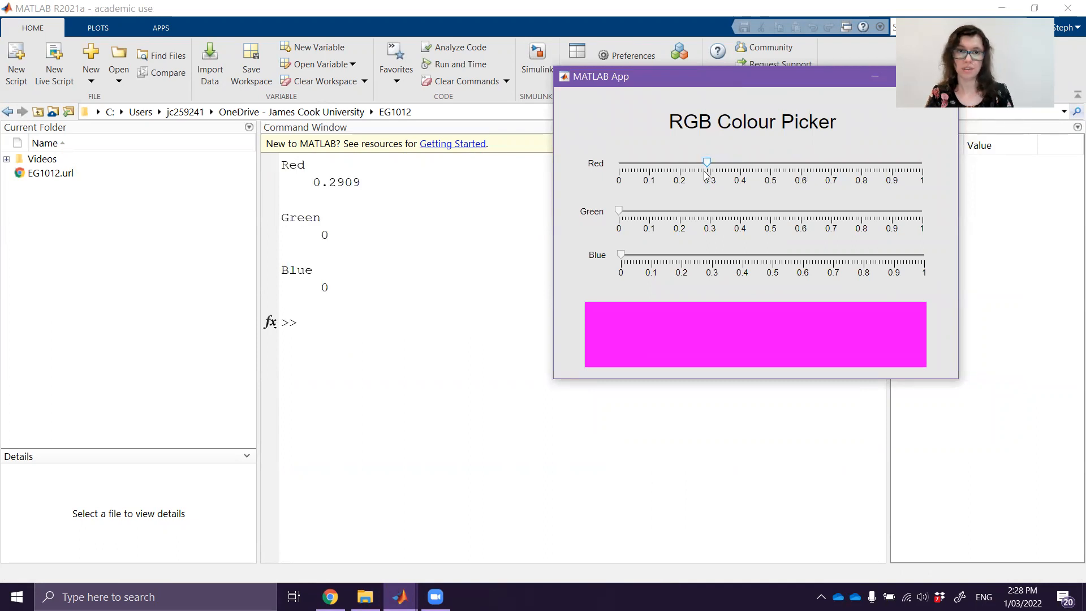
{"action": "left_click_drag", "start_coordinate": [706, 162], "coordinate": [758, 162]}
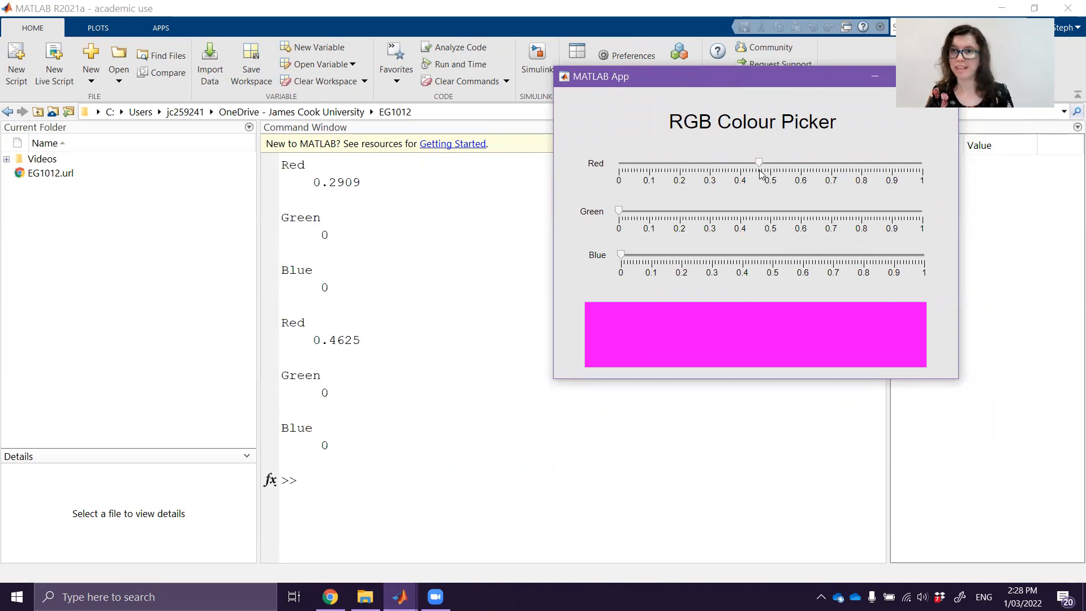
{"action": "mouse_move", "coordinate": [760, 202]}
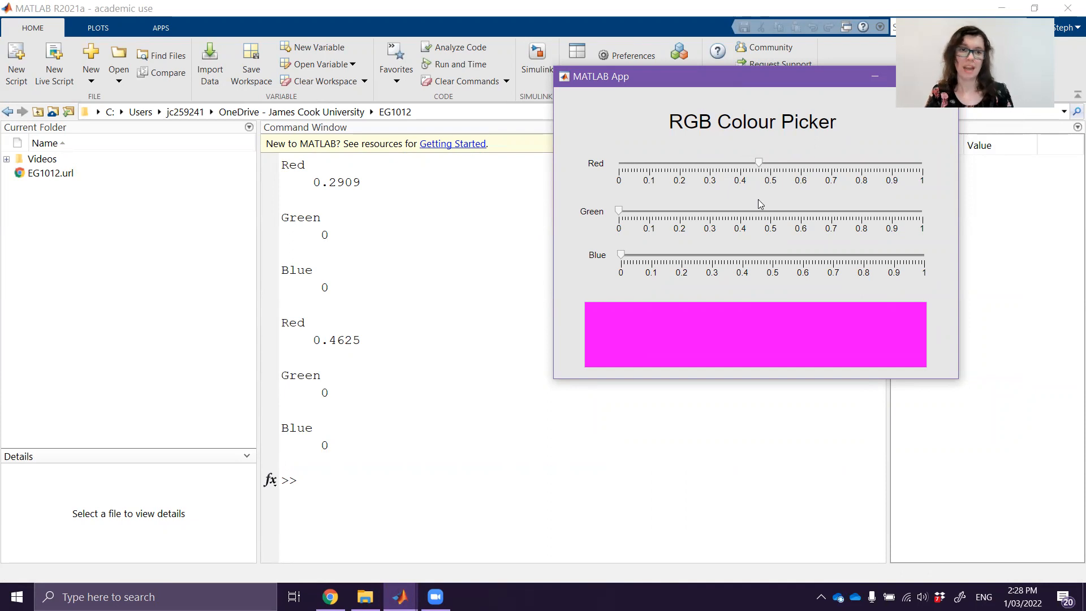
{"action": "left_click_drag", "start_coordinate": [758, 162], "coordinate": [672, 162]}
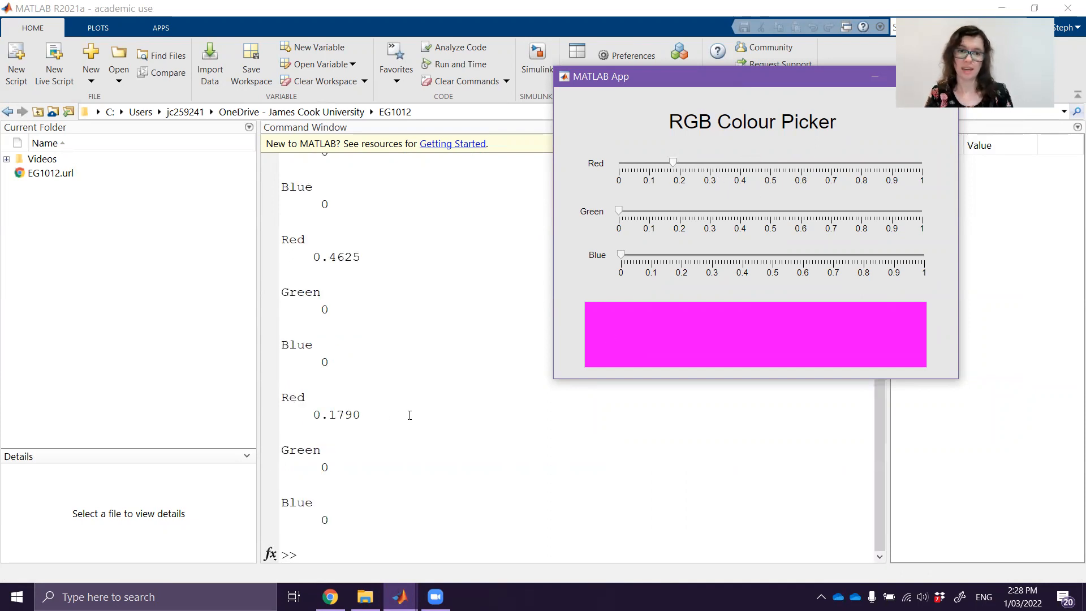
{"action": "mouse_move", "coordinate": [535, 492]}
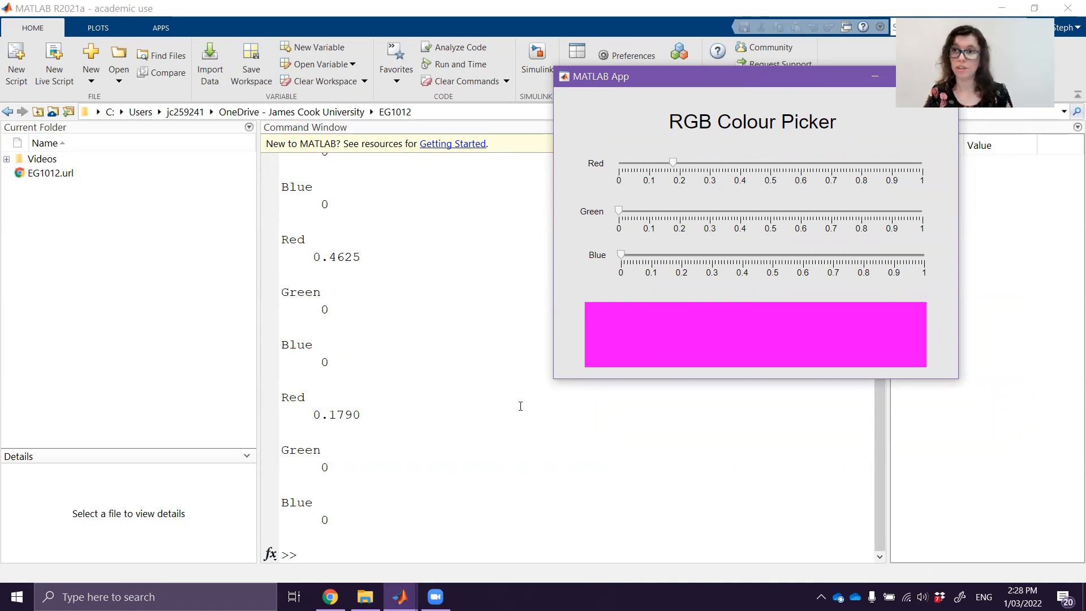
{"action": "left_click_drag", "start_coordinate": [672, 162], "coordinate": [838, 162]}
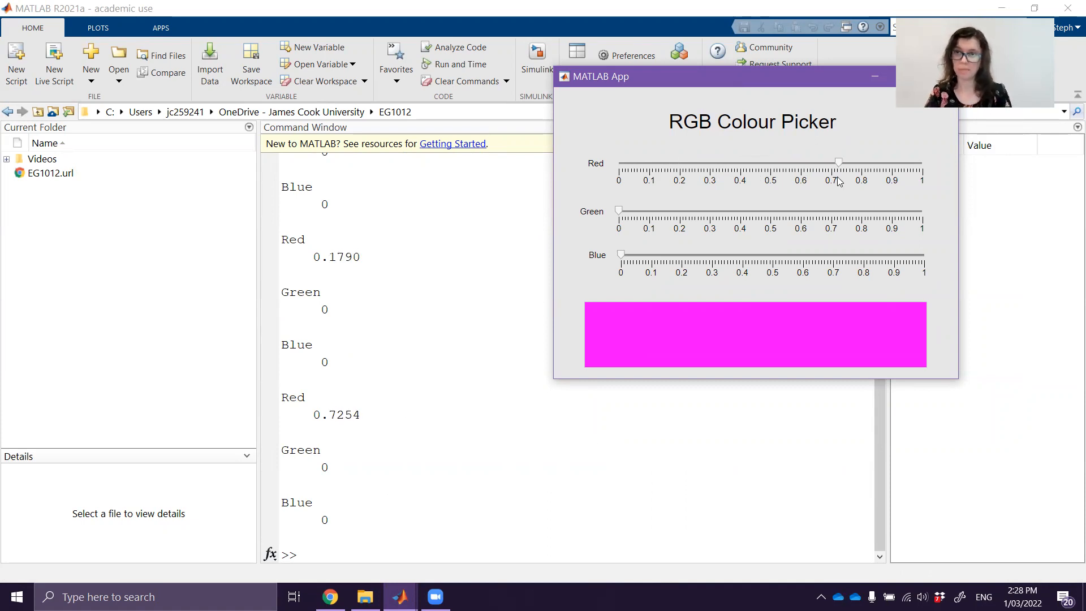
{"action": "left_click_drag", "start_coordinate": [839, 161], "coordinate": [738, 162]}
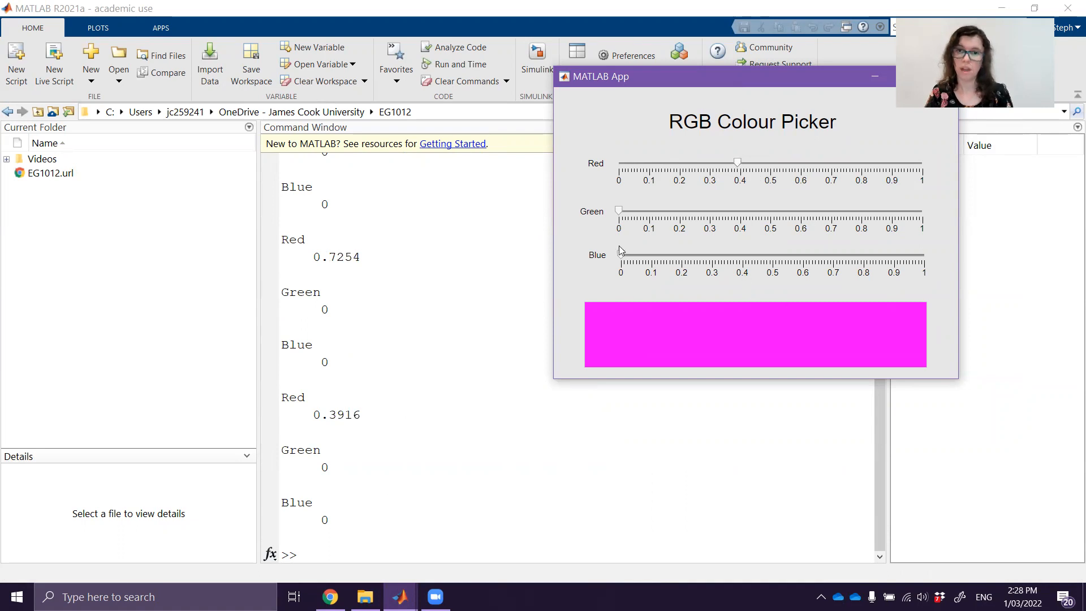
Drag the Green slider to about 0.48, 0.65, 0.15 and 0.73, checking the printouts.
{"action": "left_click_drag", "start_coordinate": [619, 209], "coordinate": [766, 209]}
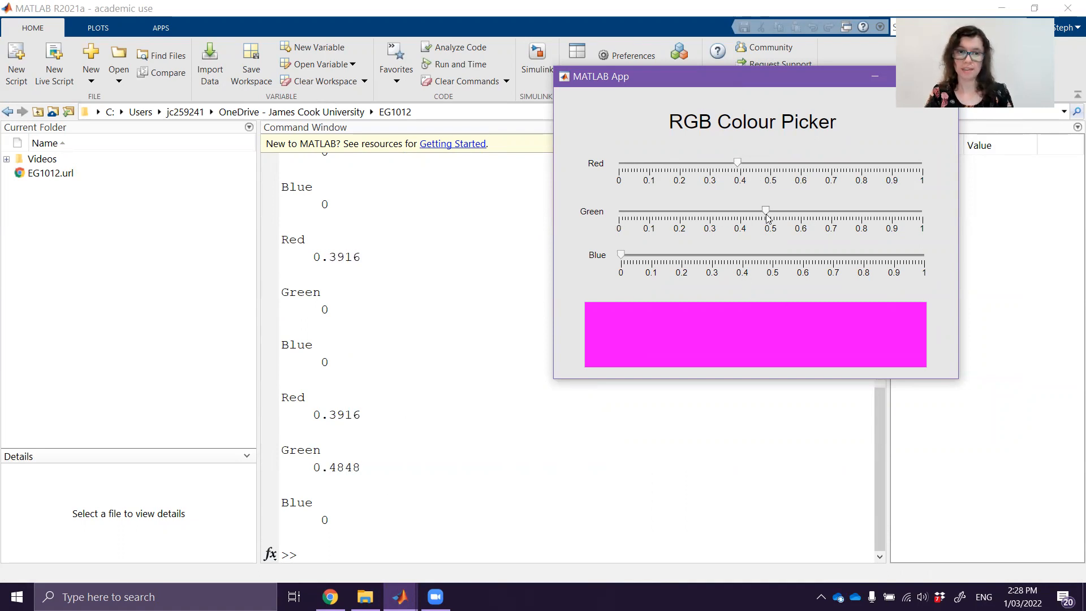
{"action": "left_click_drag", "start_coordinate": [766, 210], "coordinate": [816, 210]}
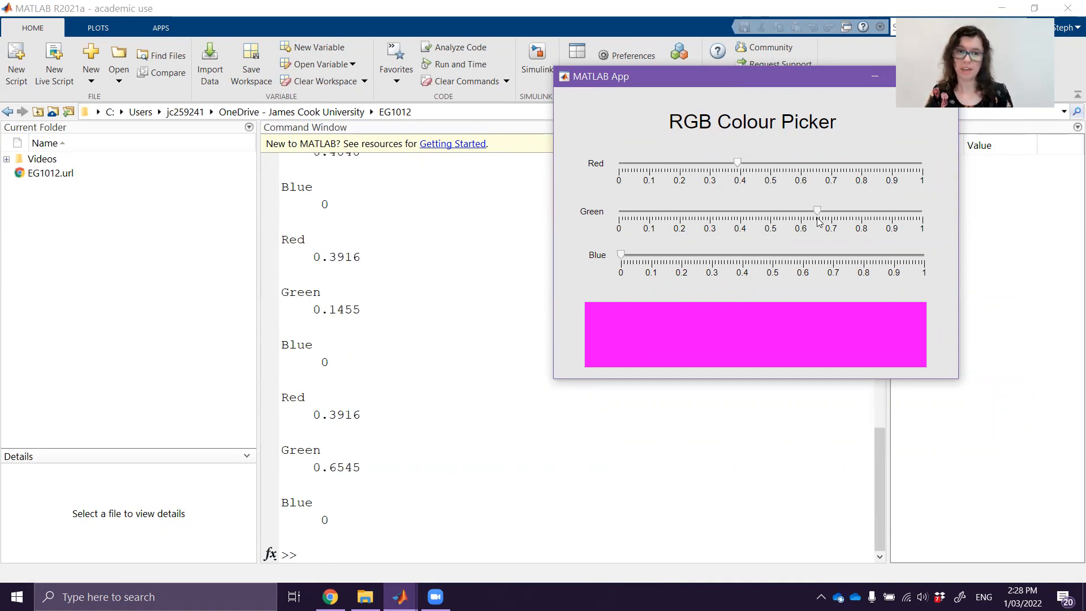
{"action": "left_click_drag", "start_coordinate": [815, 211], "coordinate": [665, 211]}
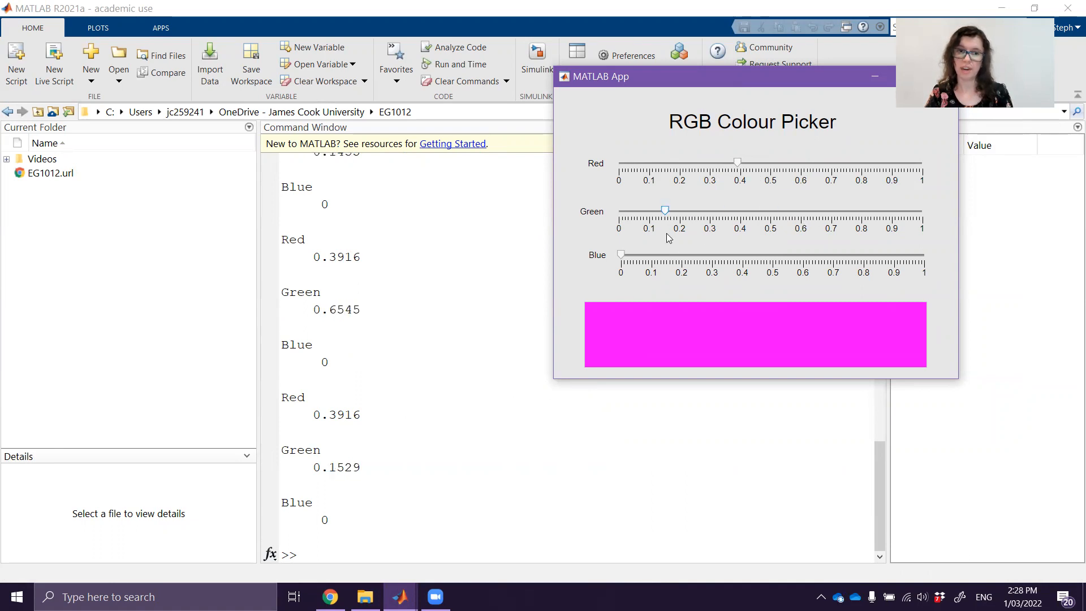
{"action": "left_click_drag", "start_coordinate": [664, 210], "coordinate": [841, 210]}
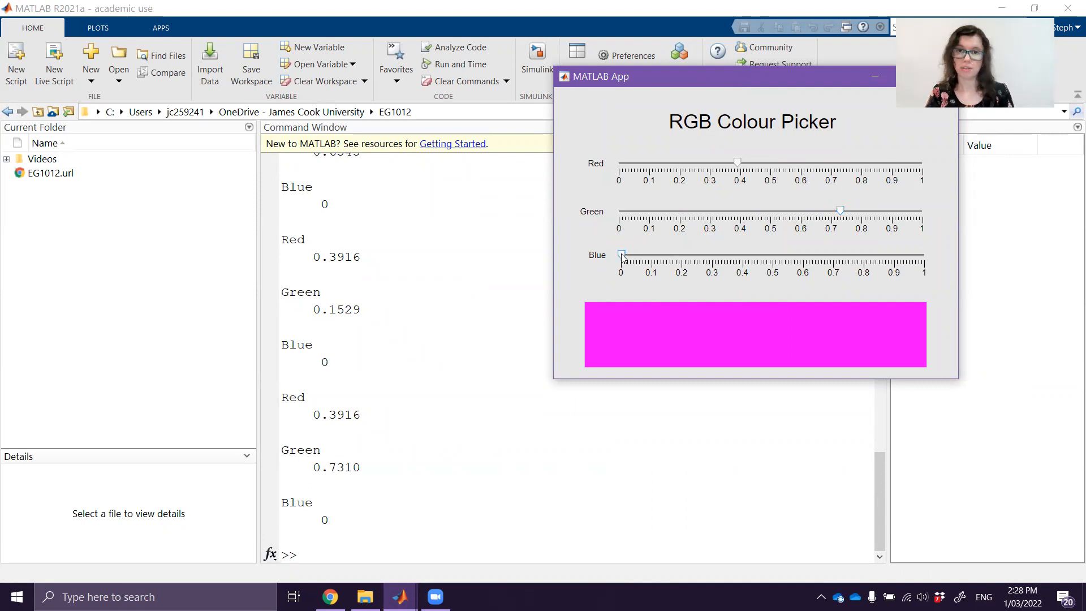
Drag the Blue slider to about 0.55 then 0.23, checking the printouts.
{"action": "left_click_drag", "start_coordinate": [621, 254], "coordinate": [705, 253]}
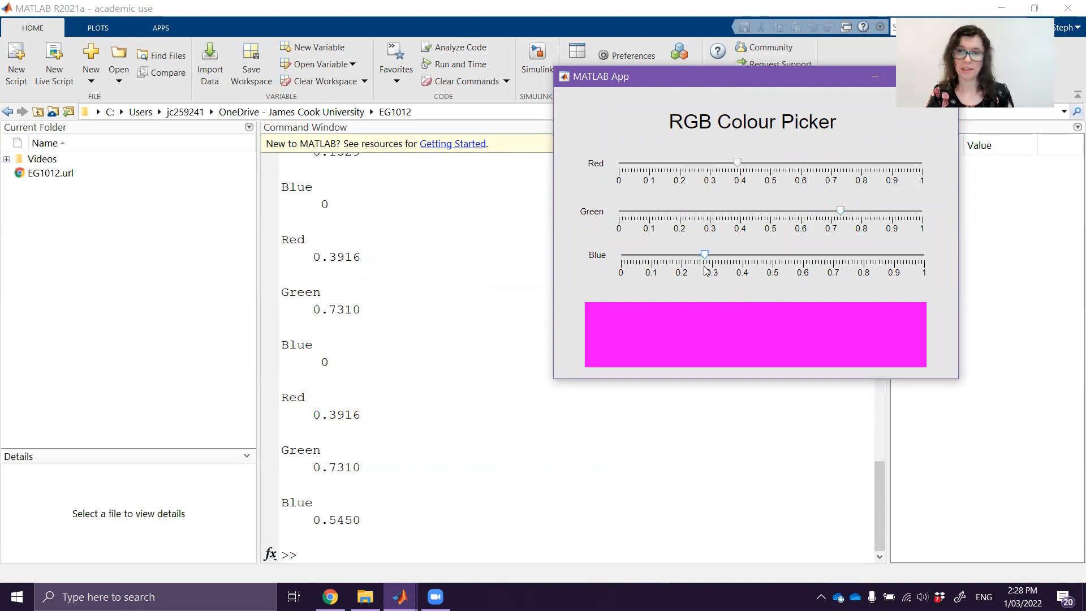
{"action": "left_click_drag", "start_coordinate": [705, 255], "coordinate": [821, 255]}
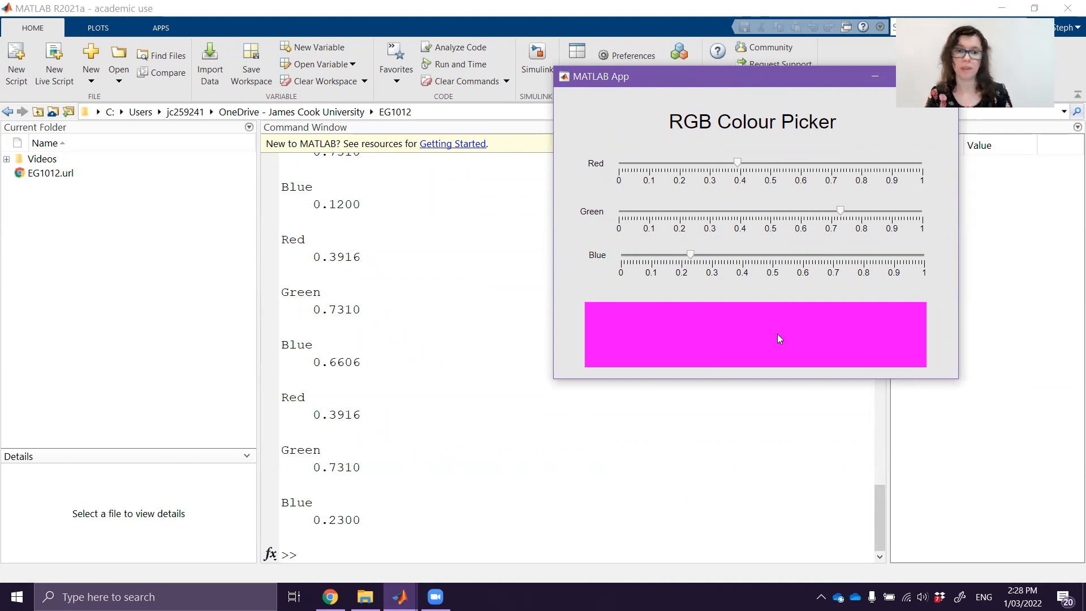
{"action": "mouse_move", "coordinate": [793, 371]}
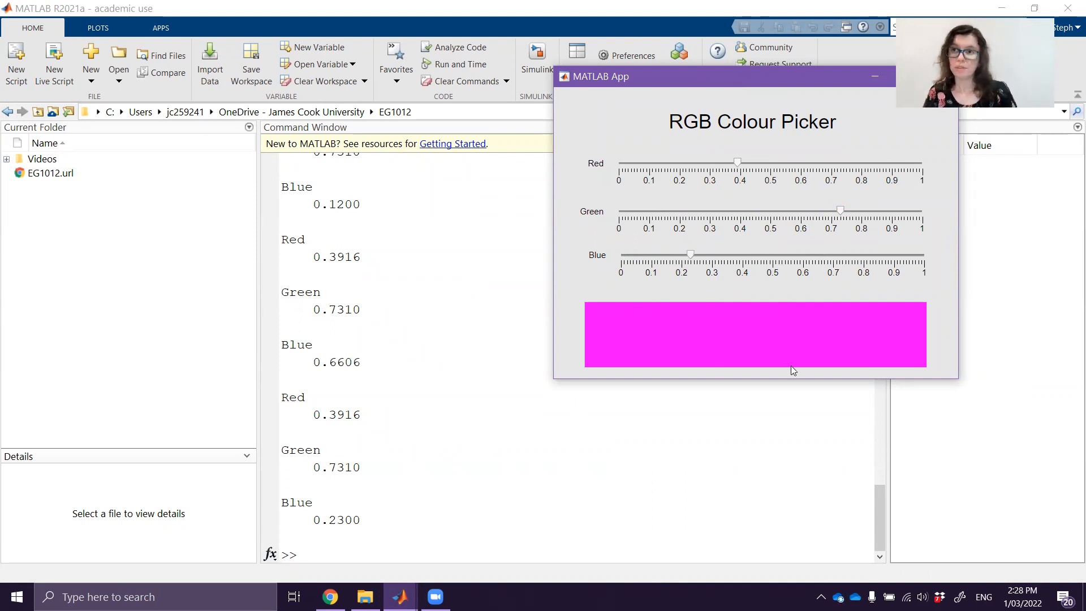